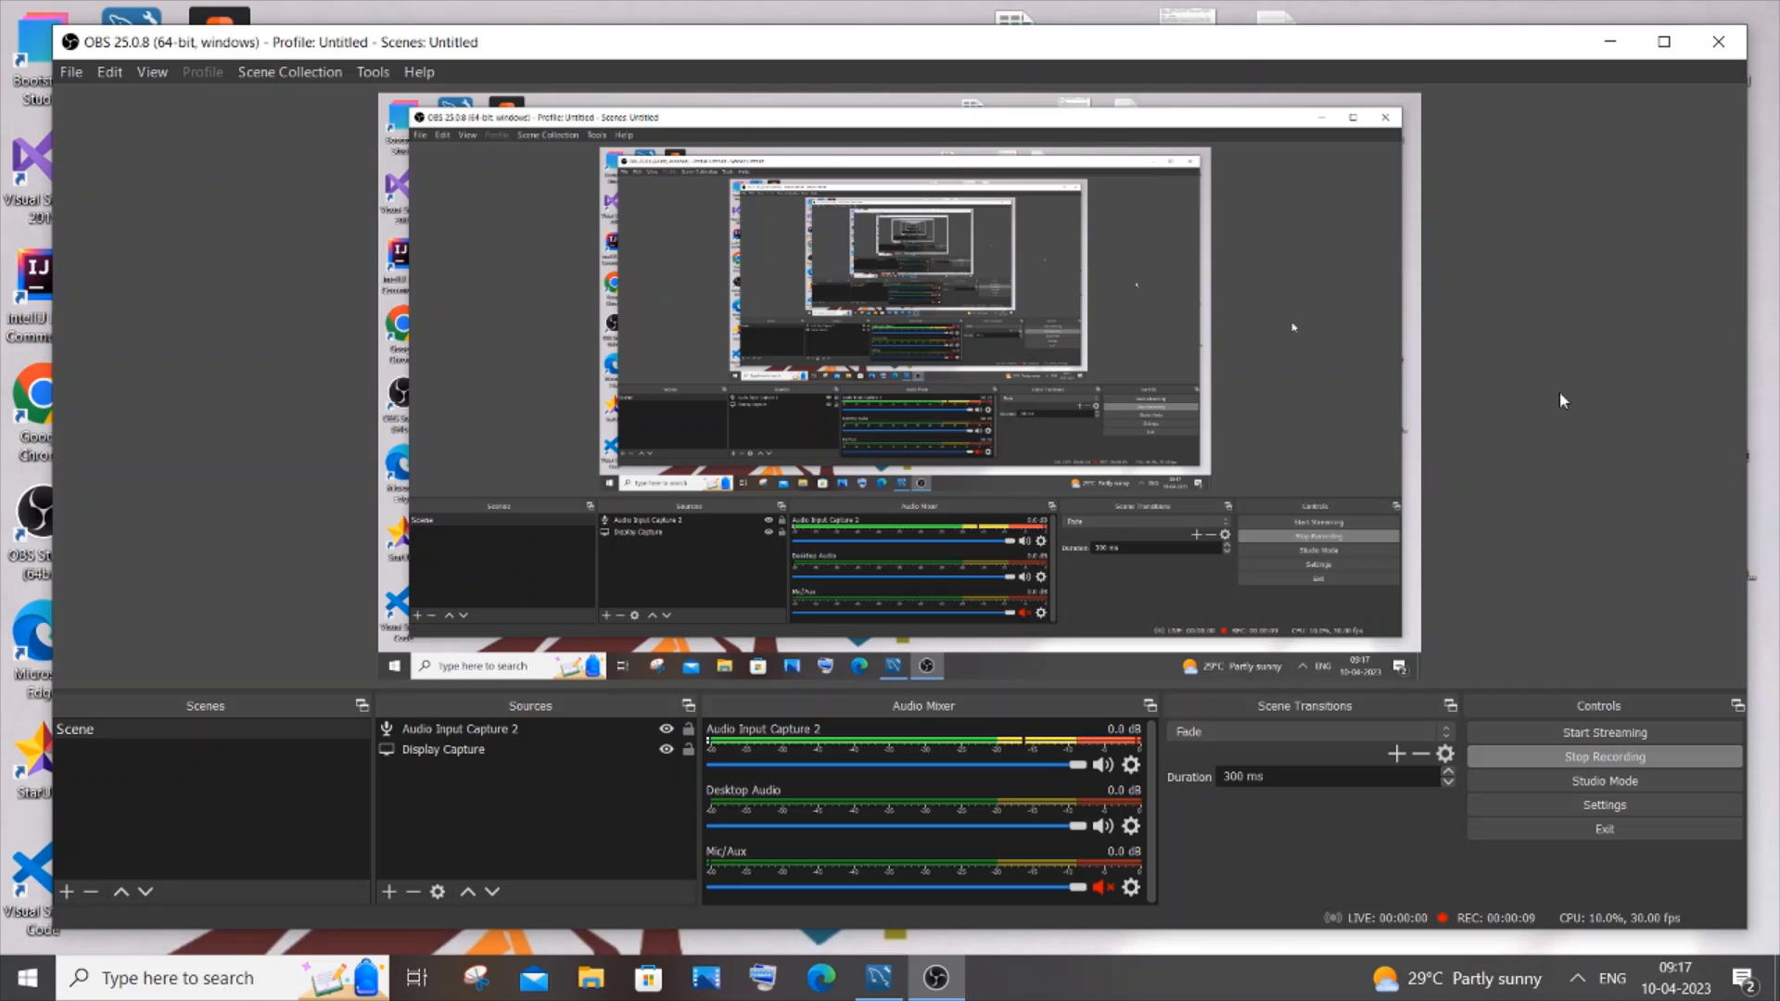
{"action": "mouse_move", "coordinate": [271, 135]}
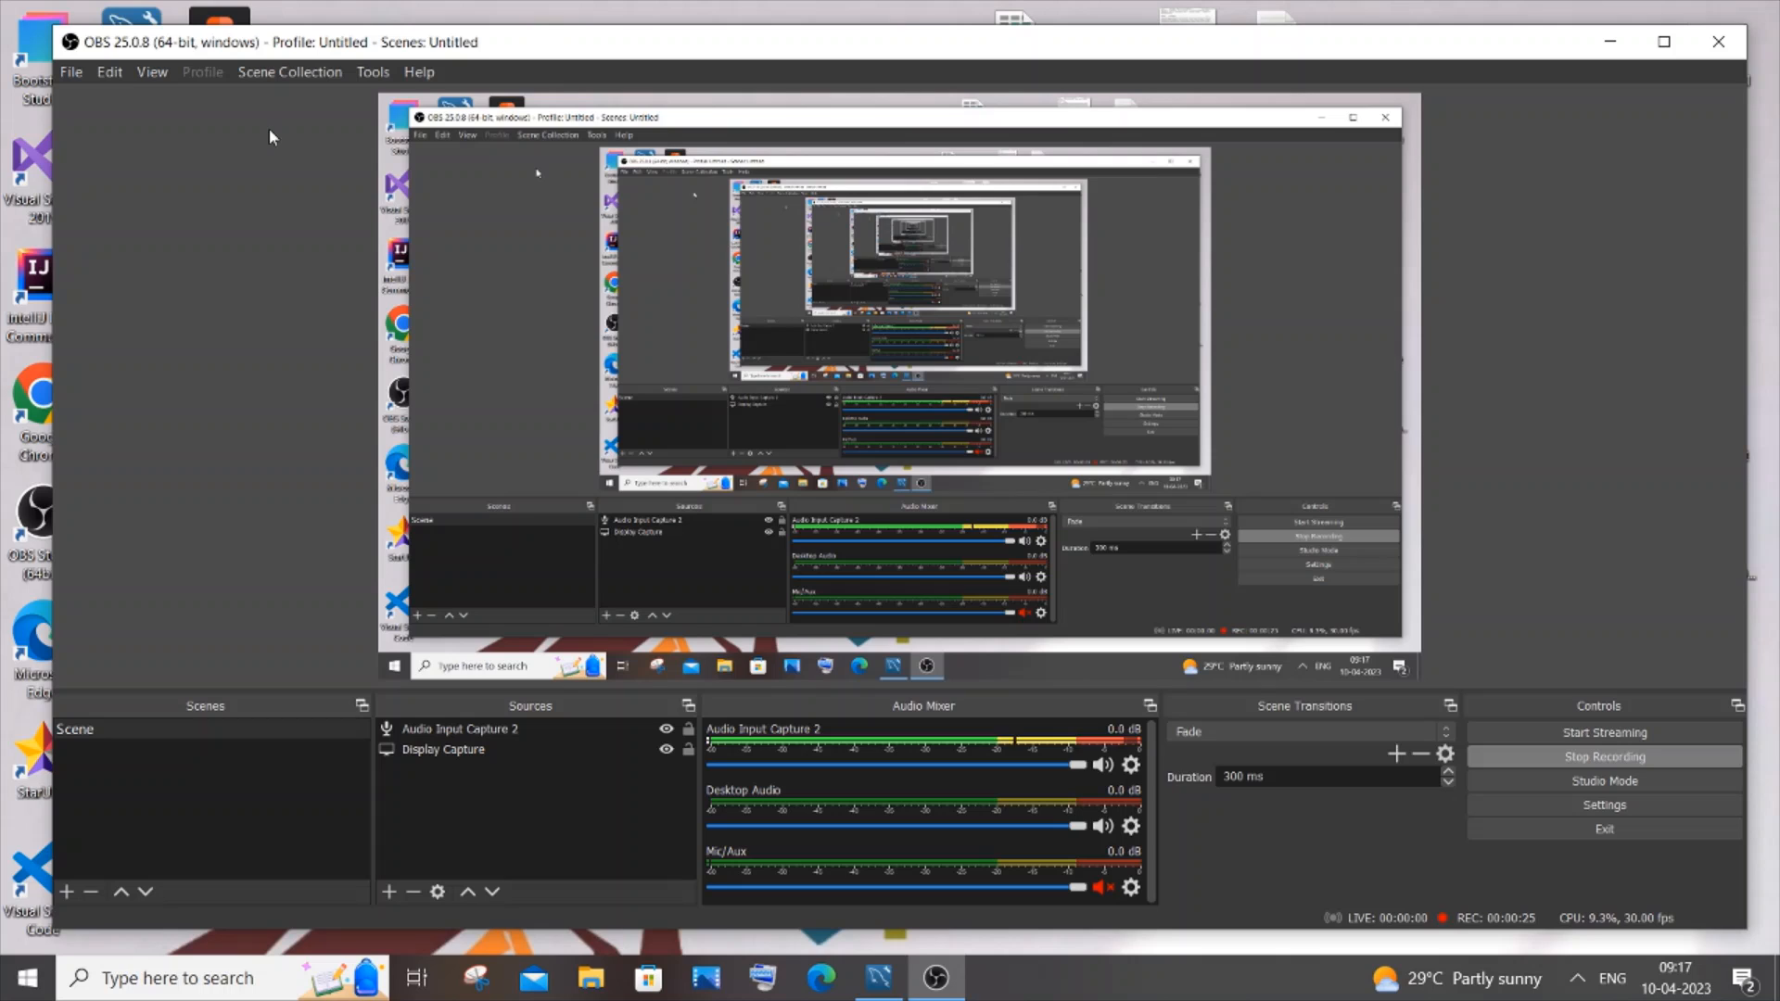
{"action": "mouse_move", "coordinate": [178, 104]}
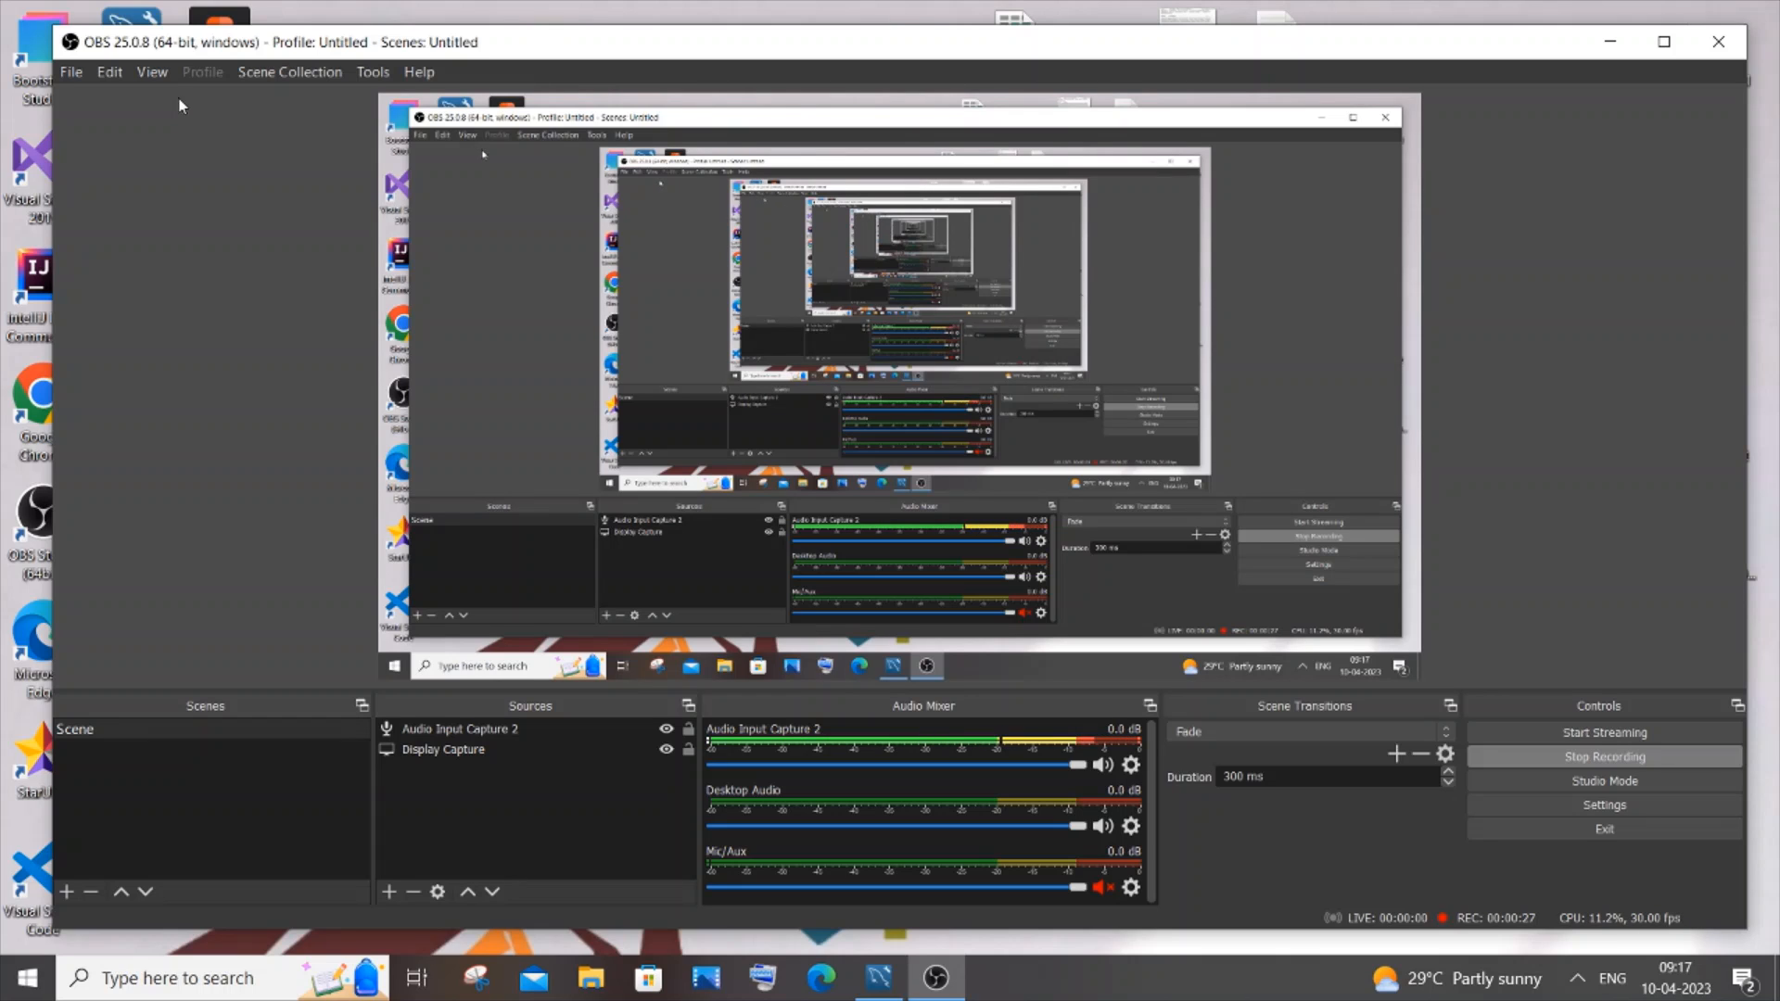
{"action": "mouse_move", "coordinate": [408, 84]}
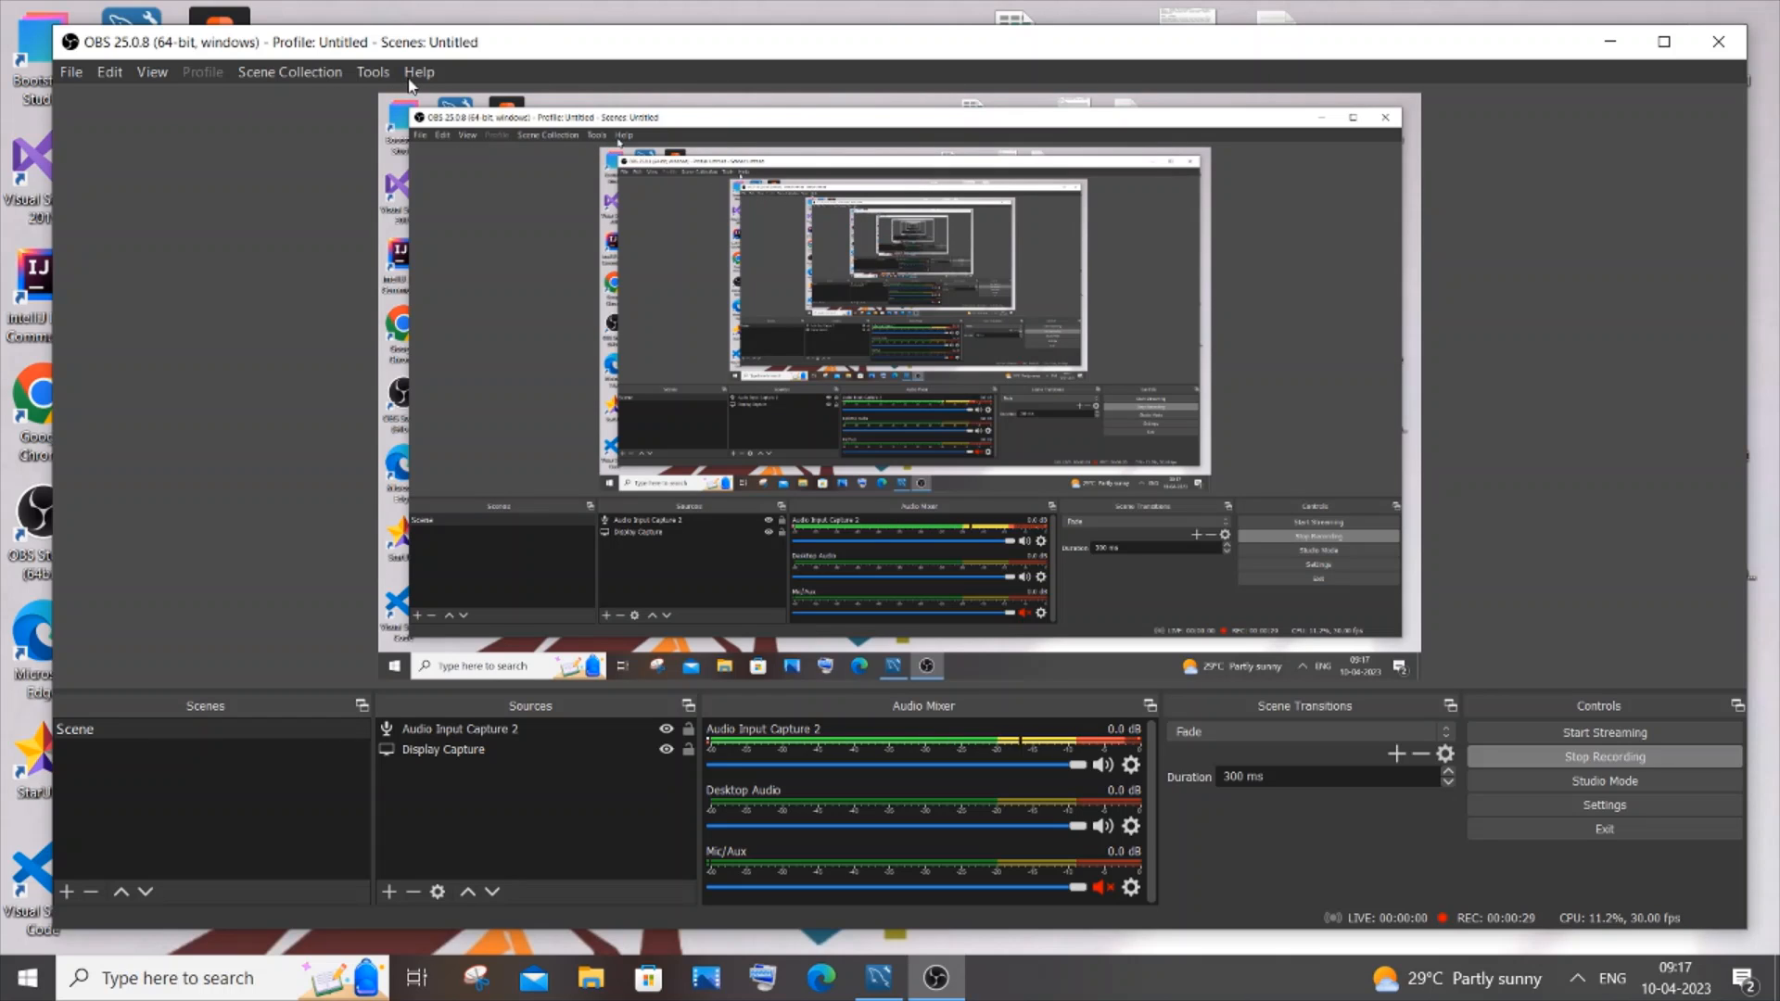
Step: Check for updates from the Help menu, revealing the OBS Studio 29.0.2 notice
{"action": "left_click", "coordinate": [420, 72]}
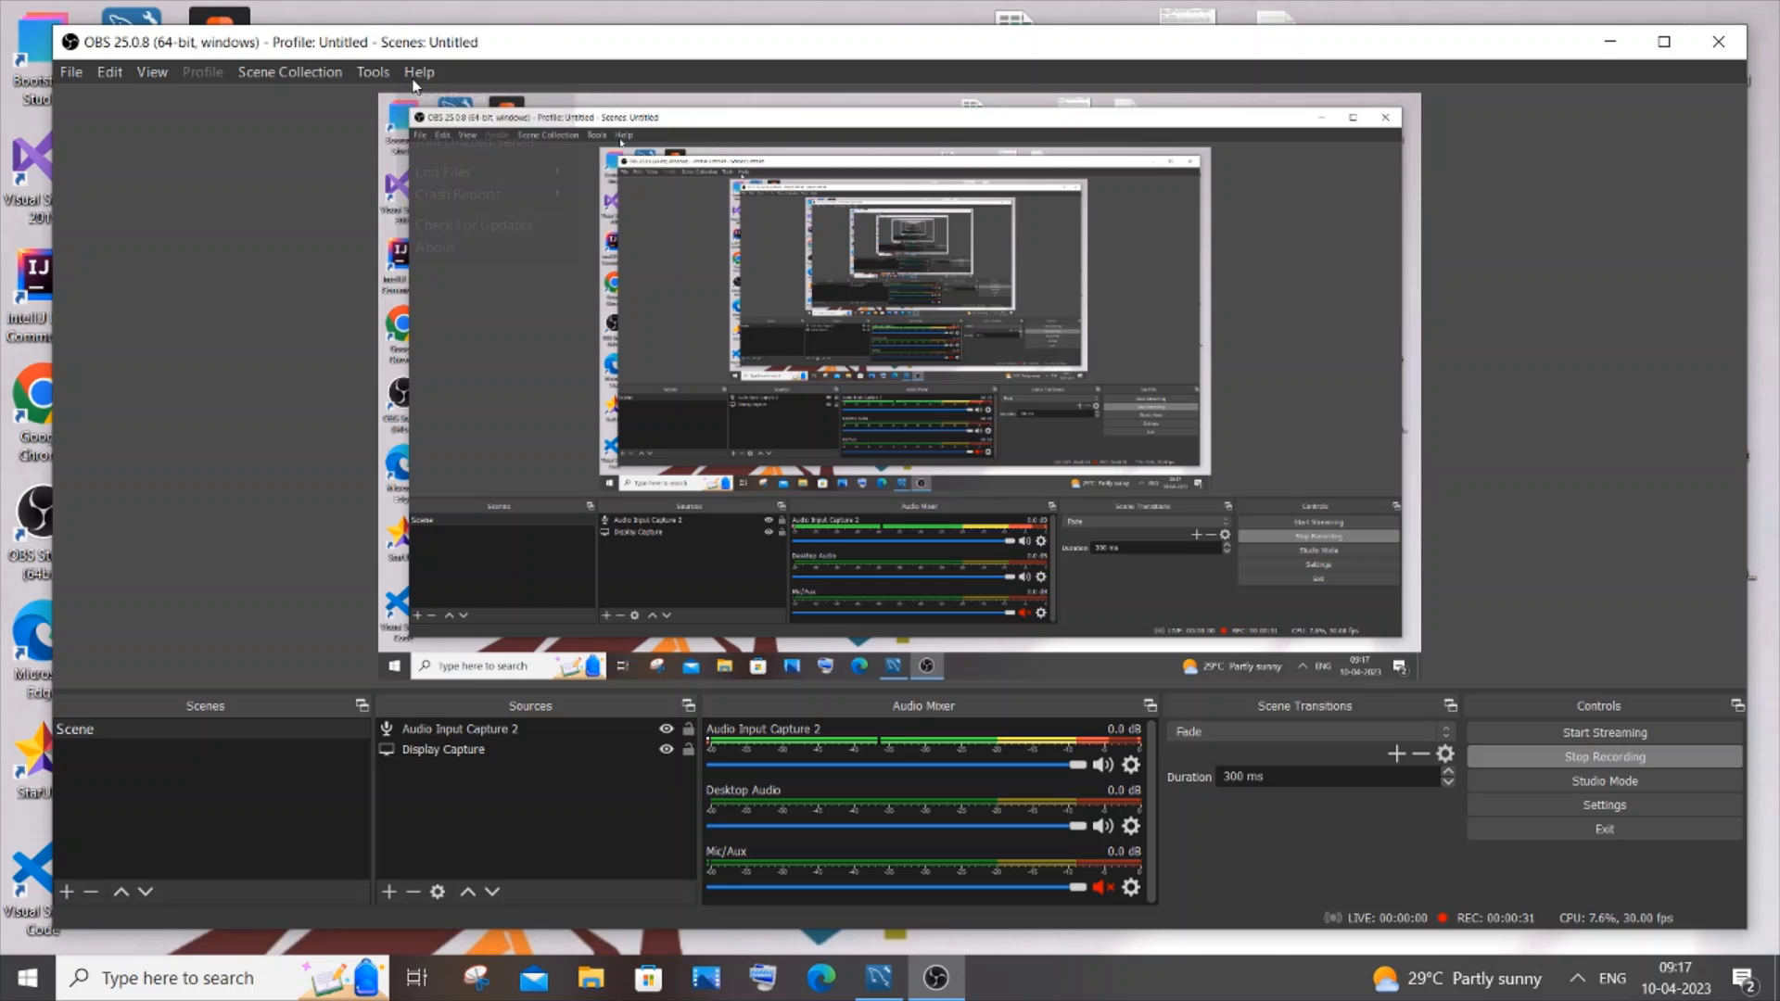
{"action": "left_click", "coordinate": [419, 73]}
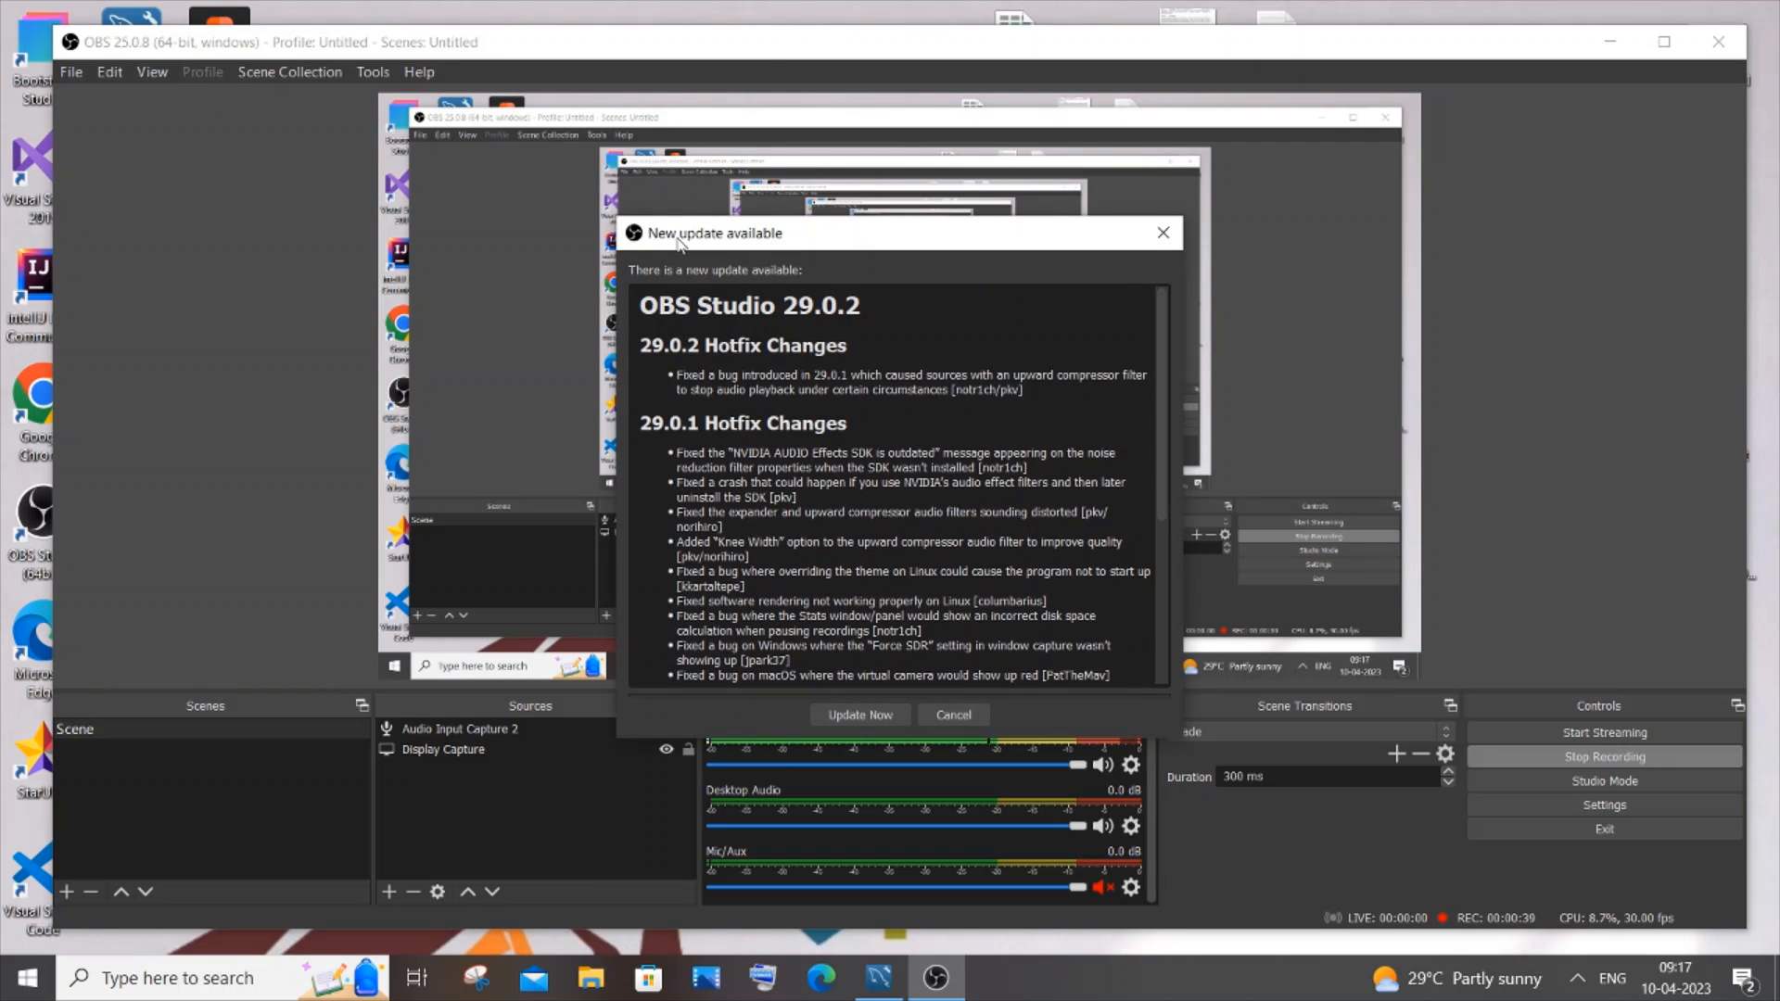
Step: Move the 29.0.2 update notice to the right and choose Update Now
{"action": "left_click_drag", "start_coordinate": [713, 234], "coordinate": [883, 228]}
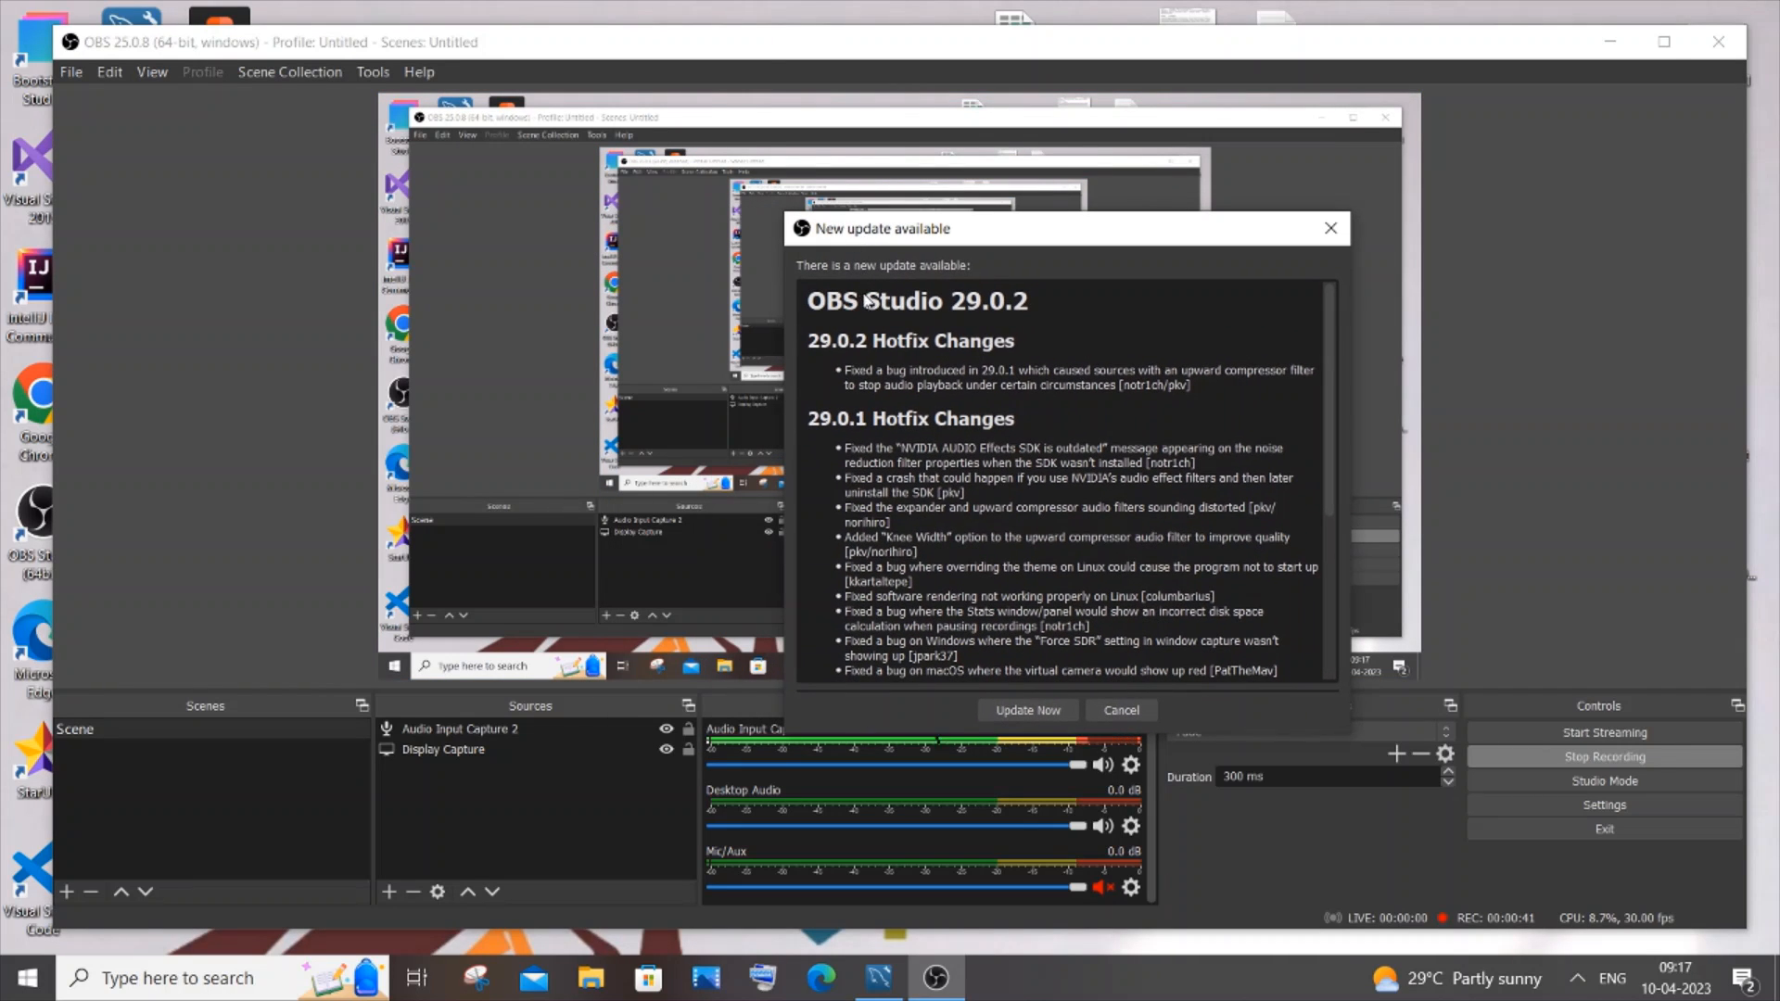
{"action": "mouse_move", "coordinate": [1013, 317]}
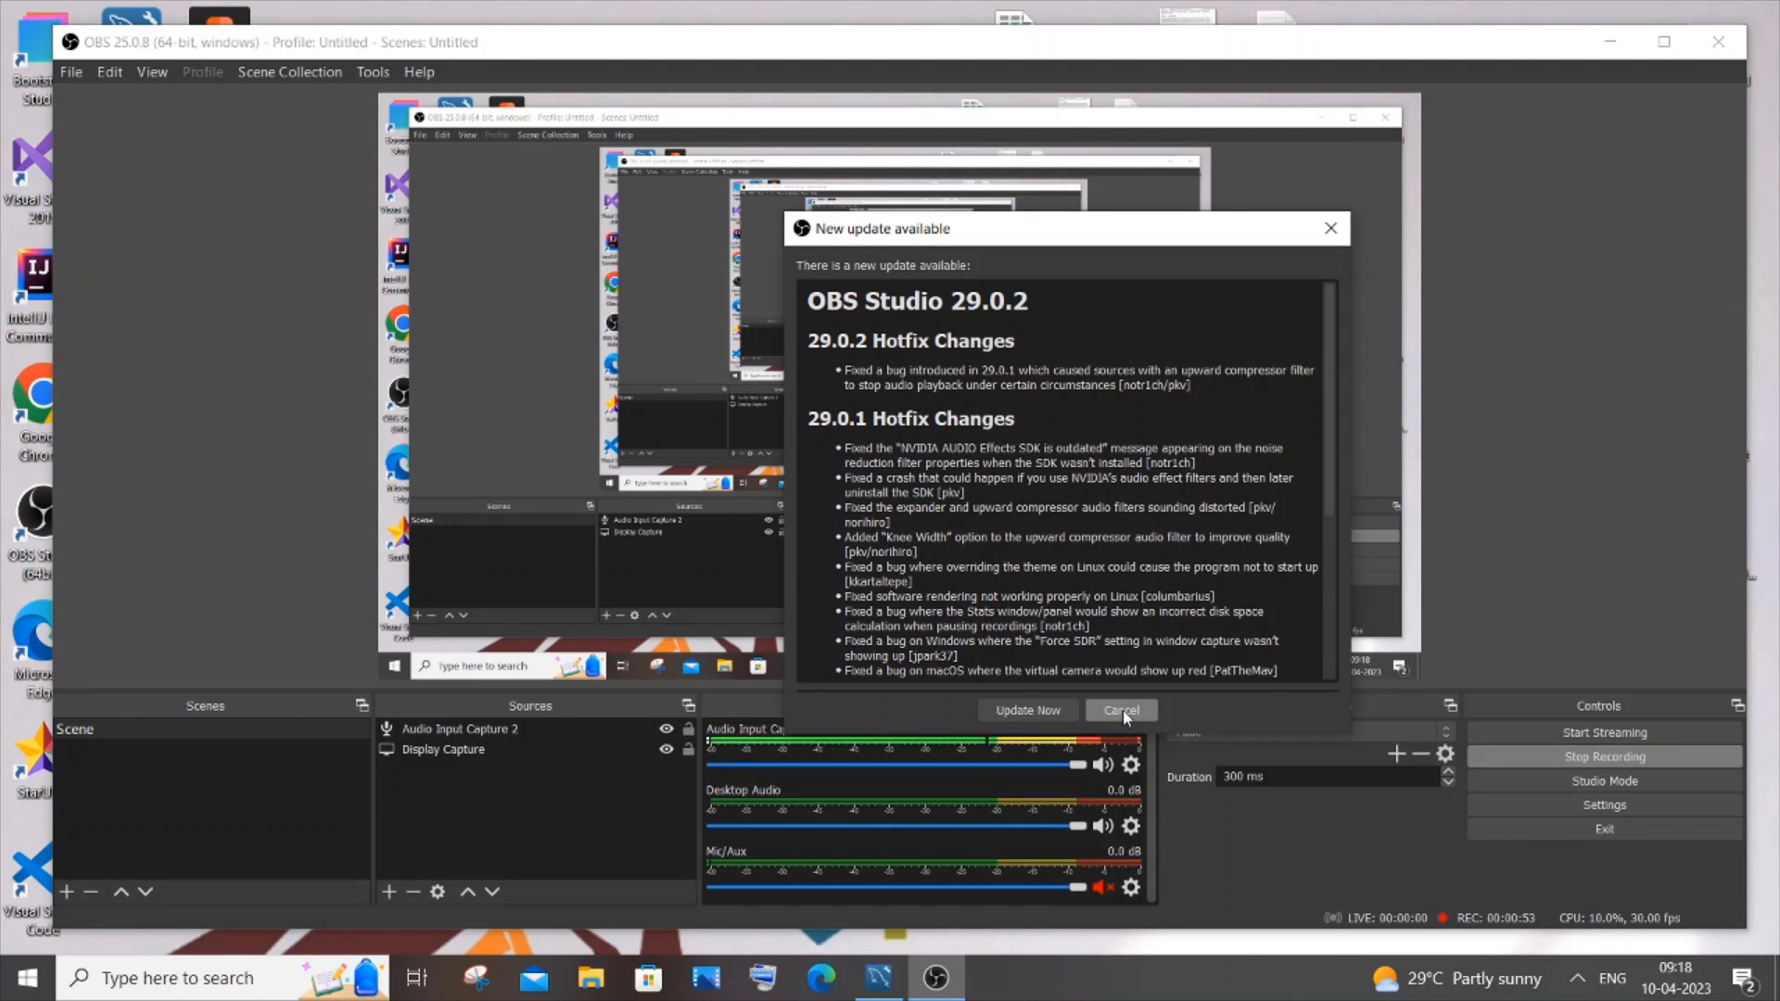
{"action": "left_click", "coordinate": [1121, 710]}
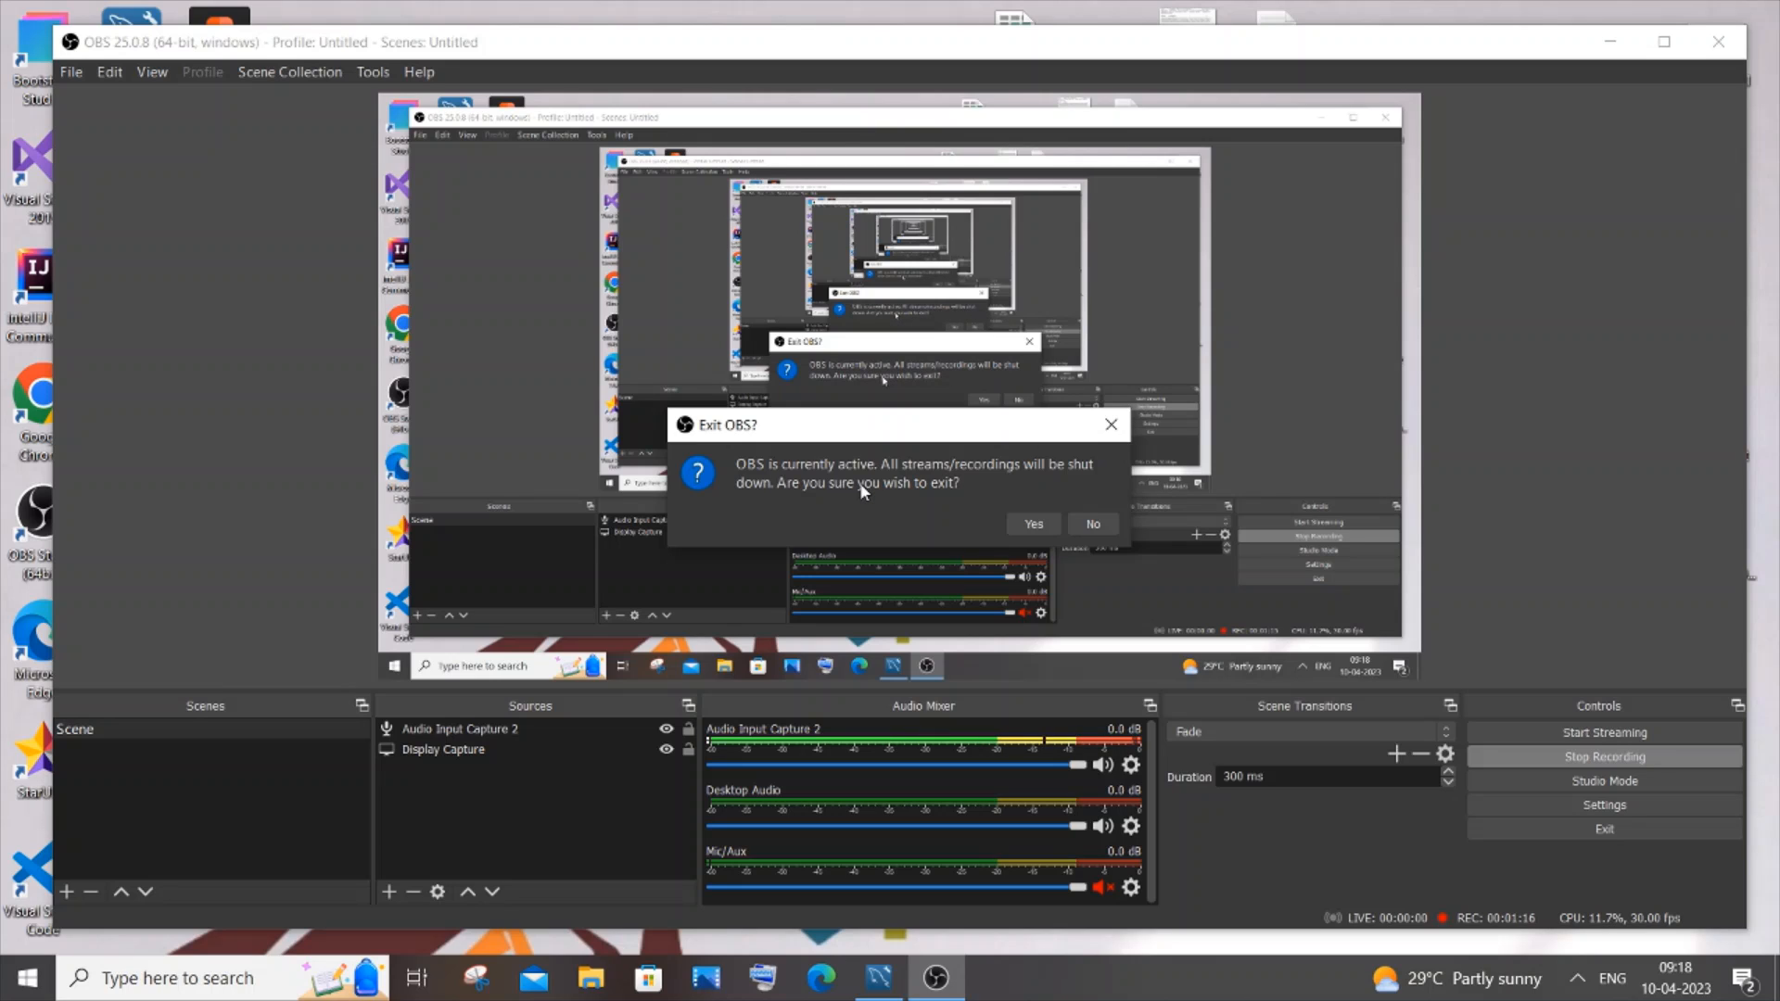
{"action": "mouse_move", "coordinate": [1056, 503]}
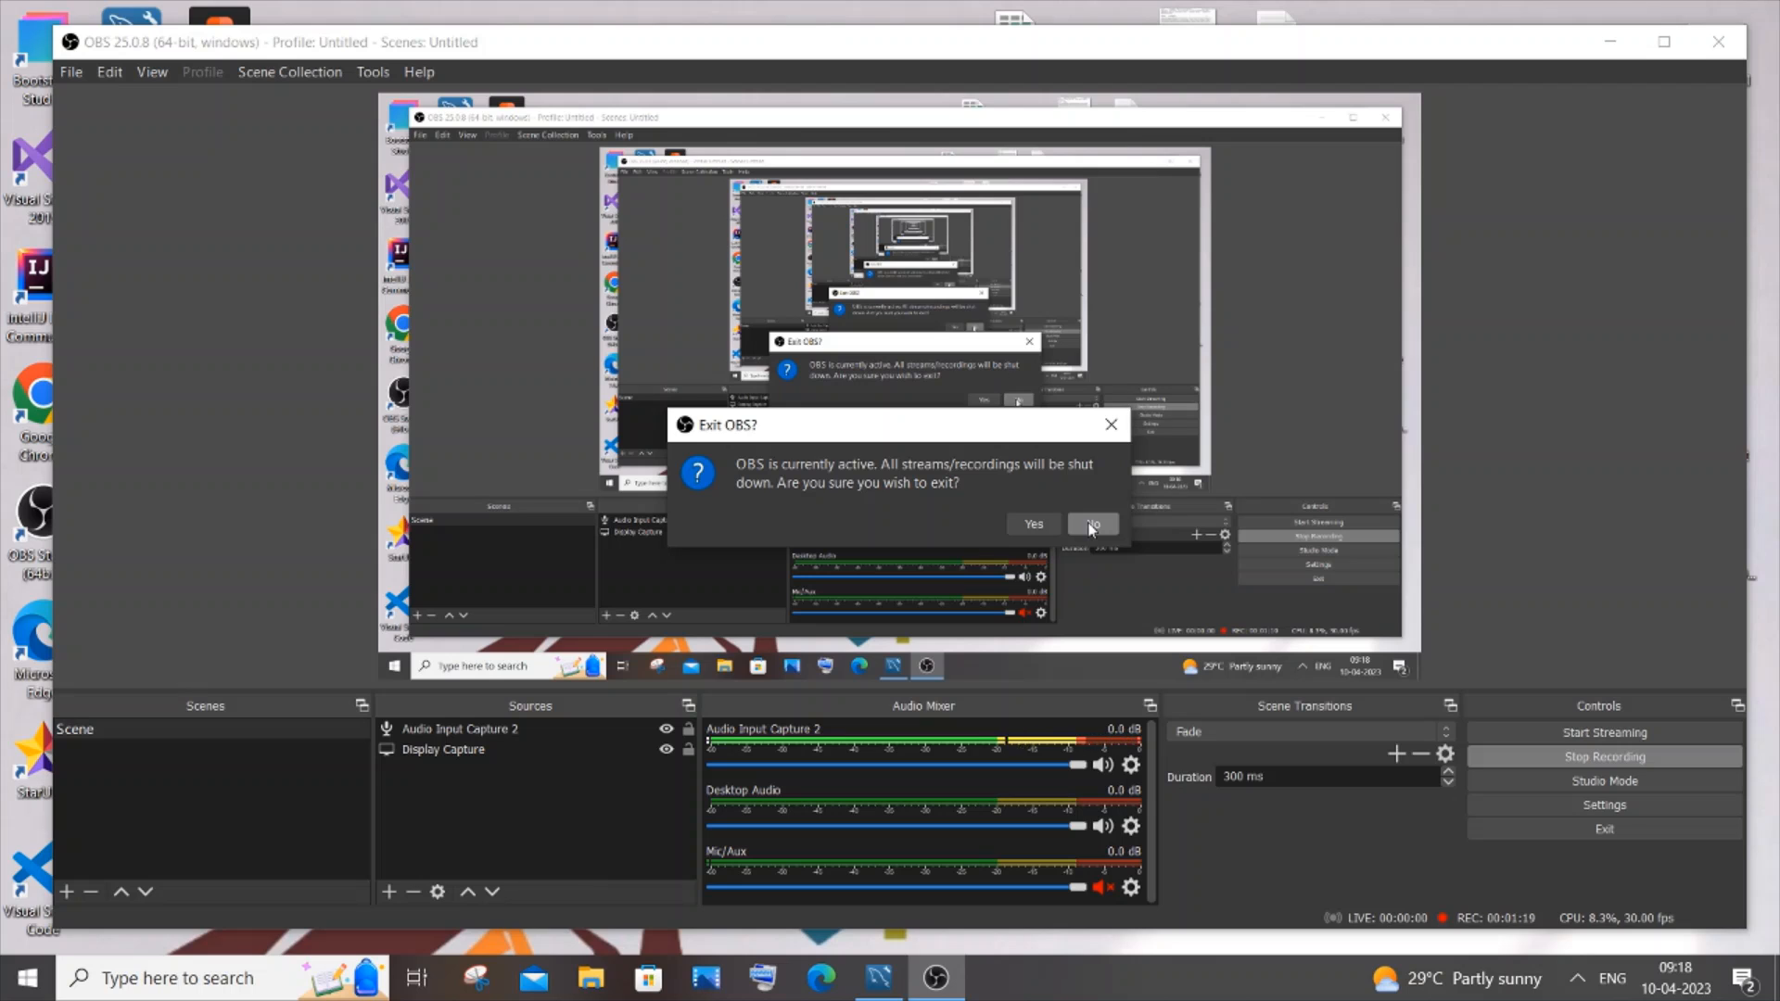
Step: Confirm the Exit OBS? warning so the 29.0.2 installation proceeds despite active recording
{"action": "left_click", "coordinate": [1090, 523]}
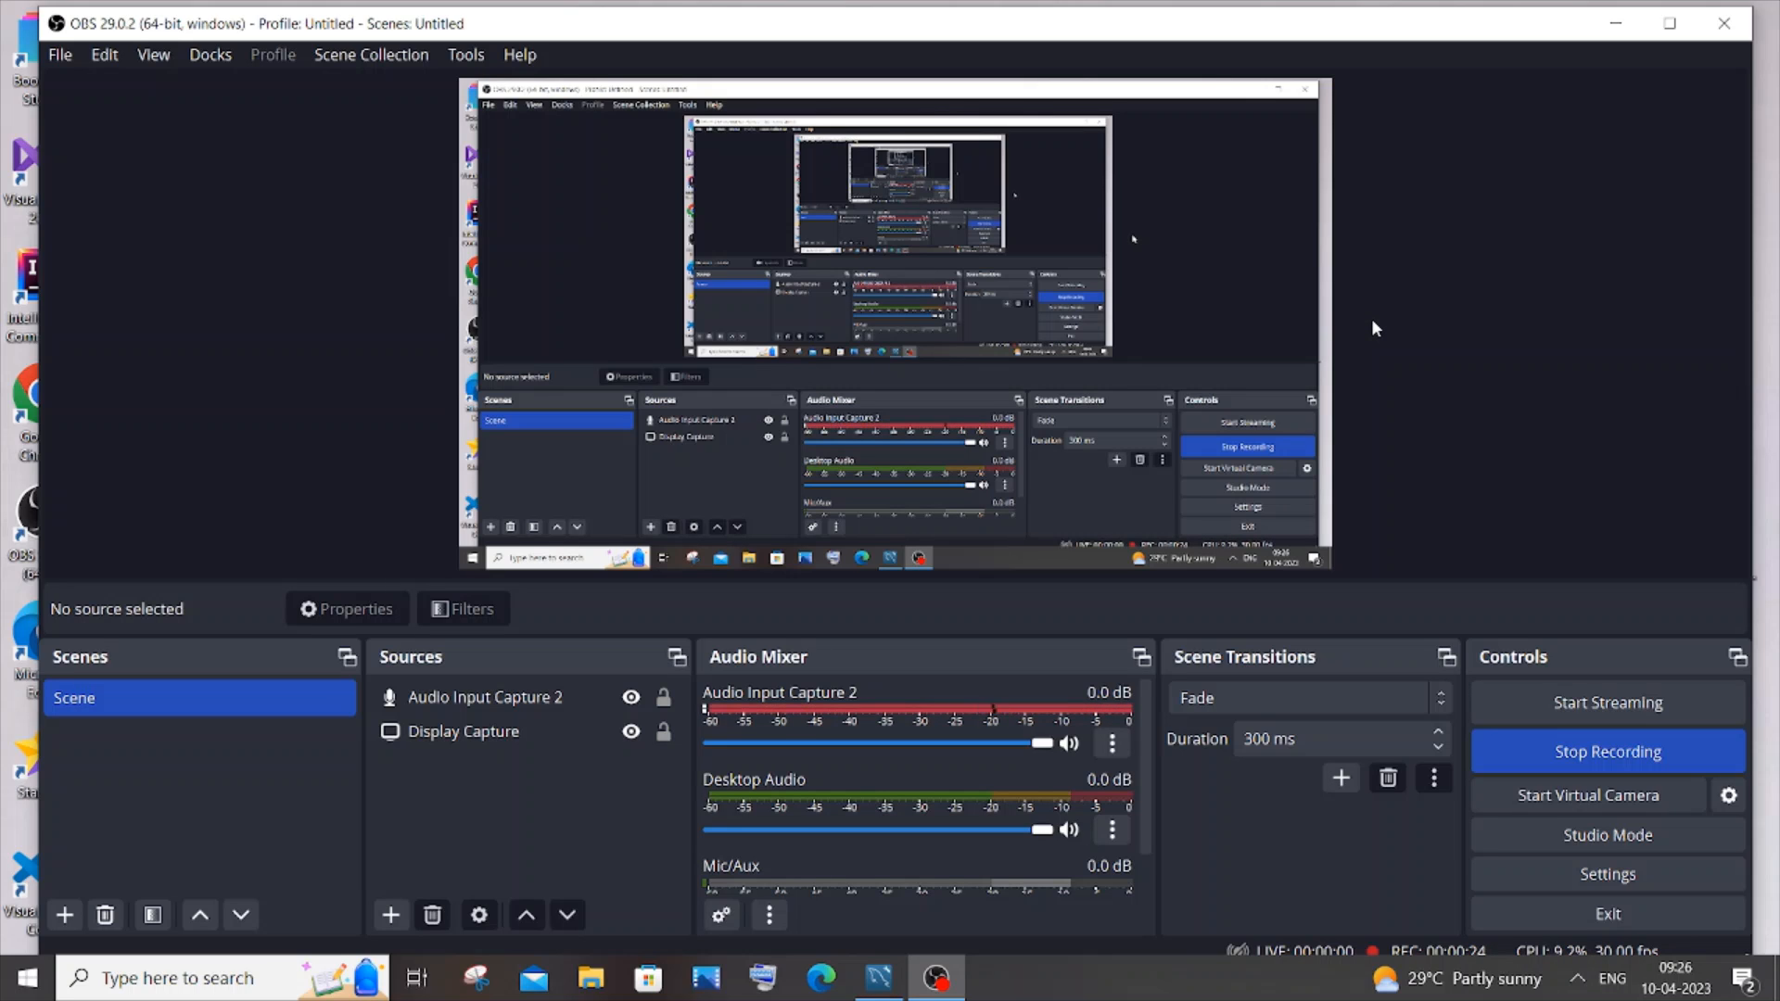
{"action": "mouse_move", "coordinate": [1405, 331]}
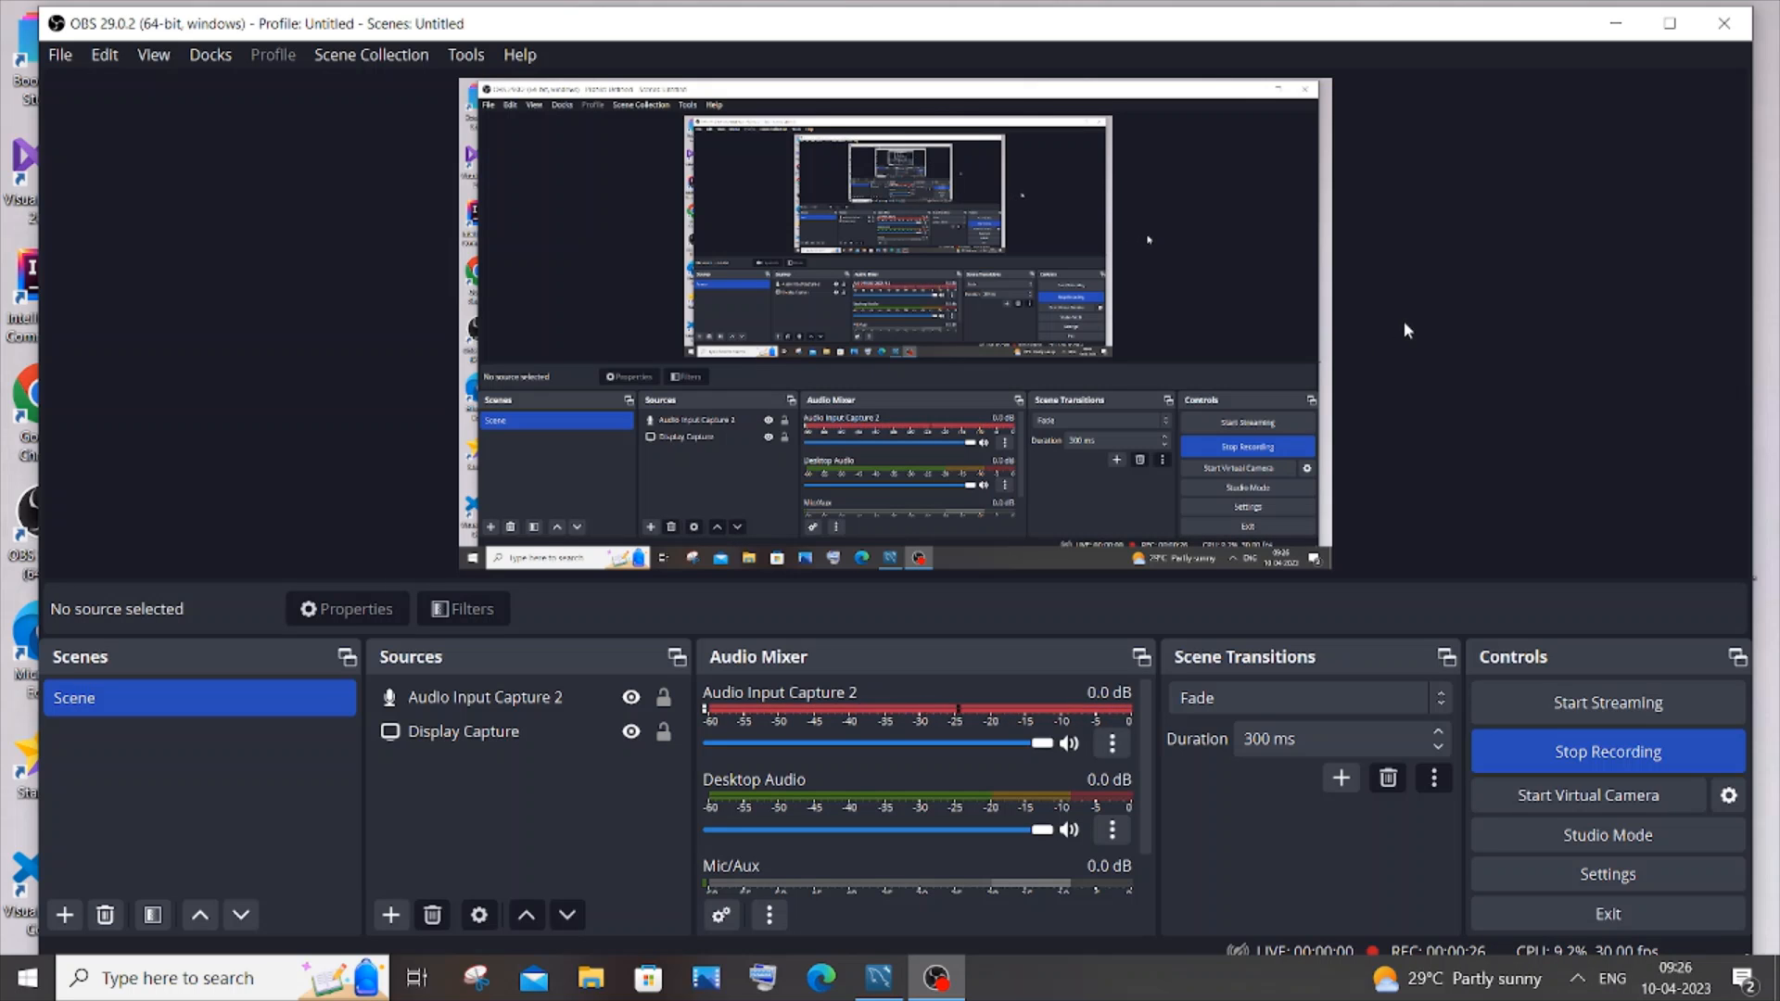